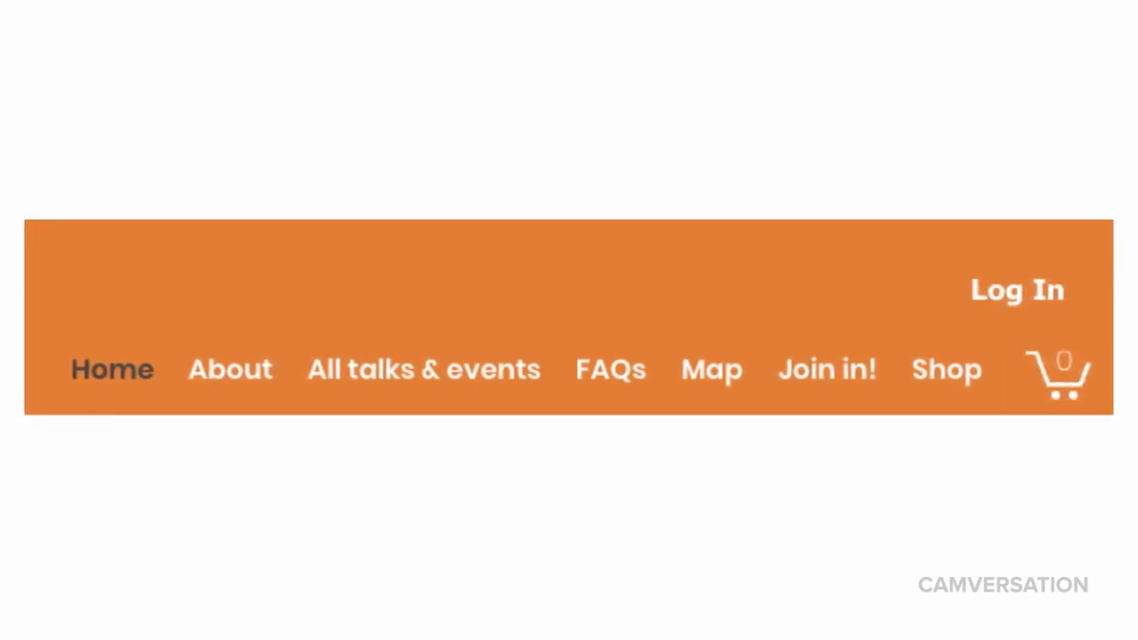
# - Log in to the Camversation site as a member
pyautogui.click(1017, 290)
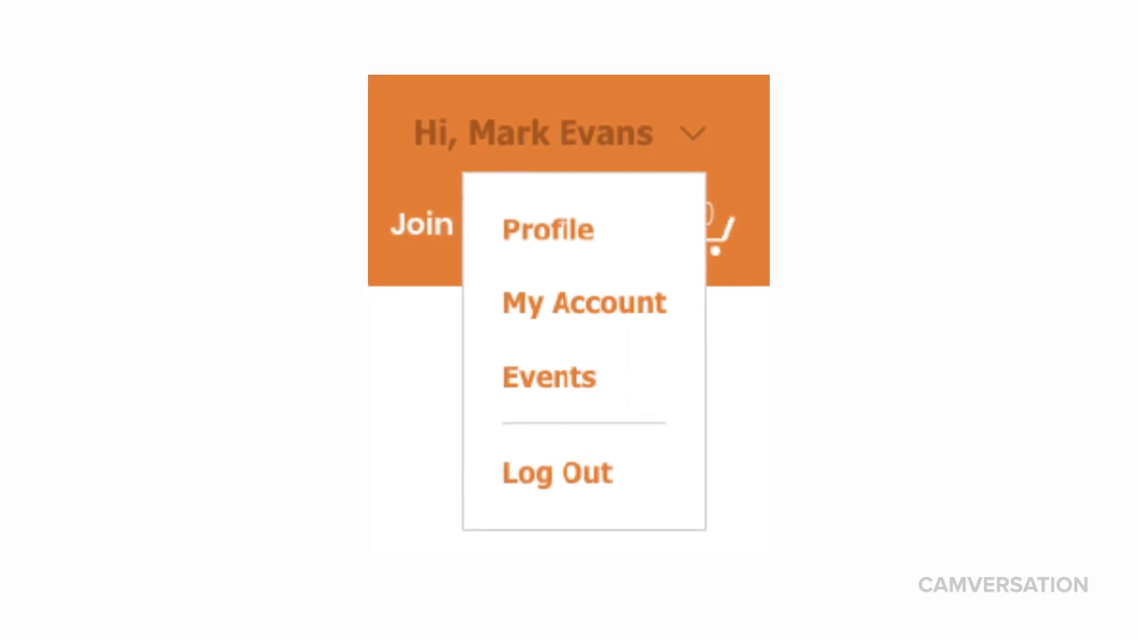
# - Open the member Events page, then view Past Events listing three April talks
pyautogui.click(548, 377)
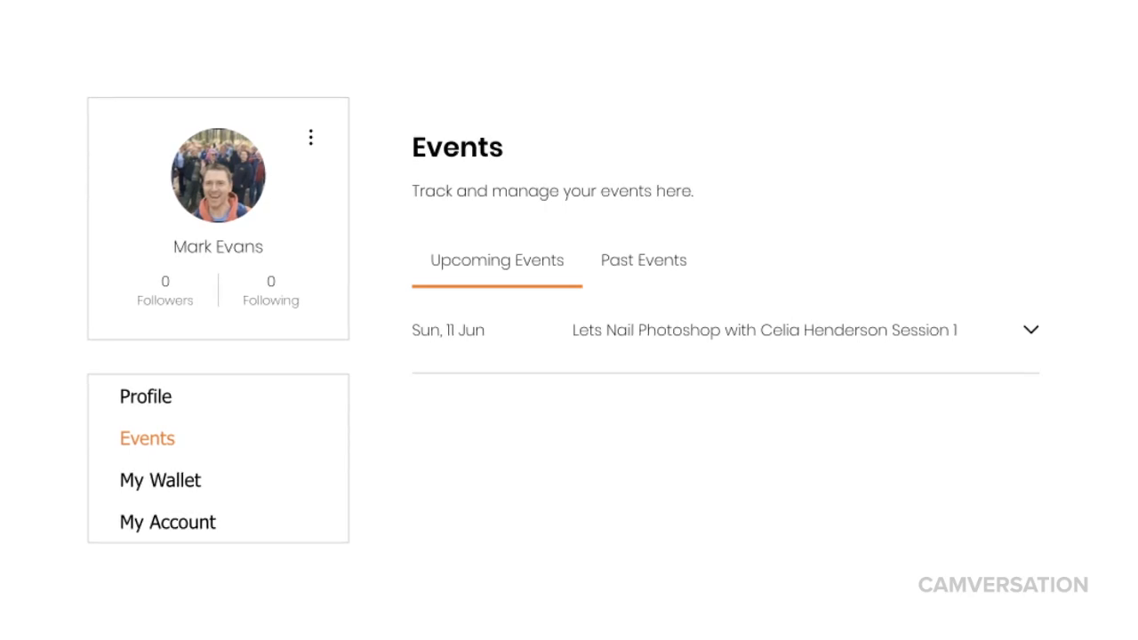
pyautogui.click(643, 260)
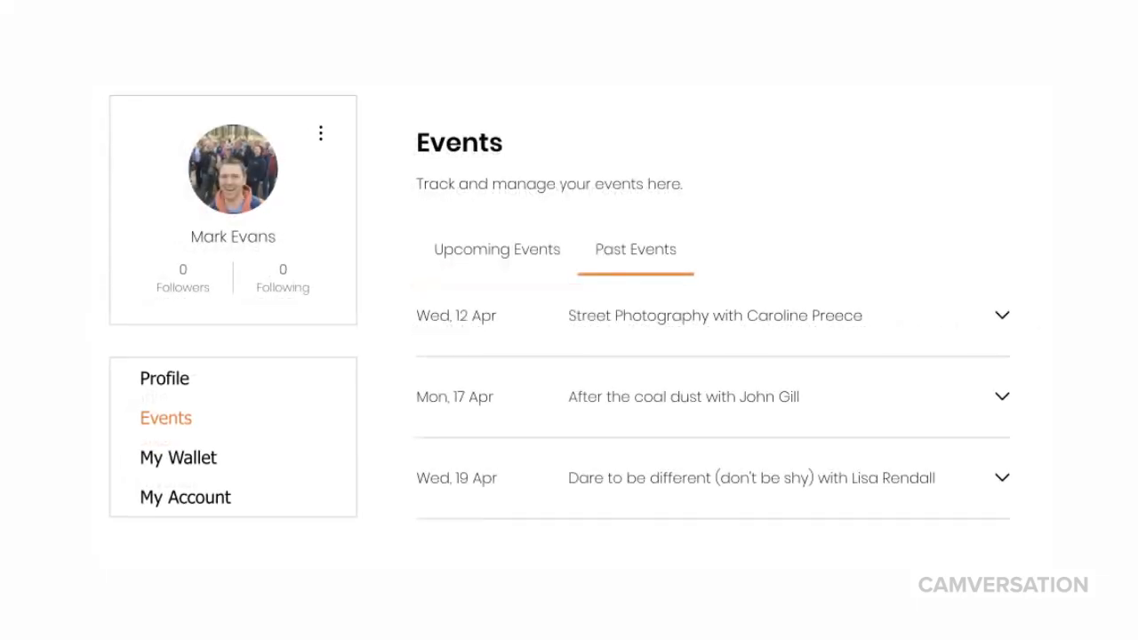